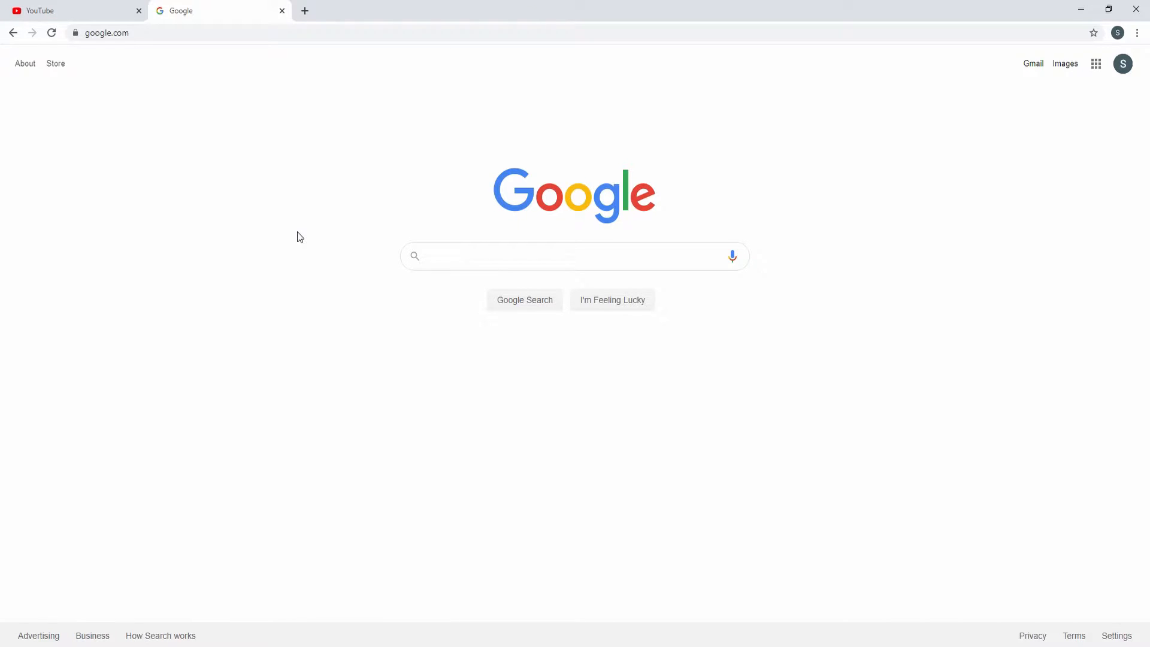
{"action": "mouse_move", "coordinate": [249, 151]}
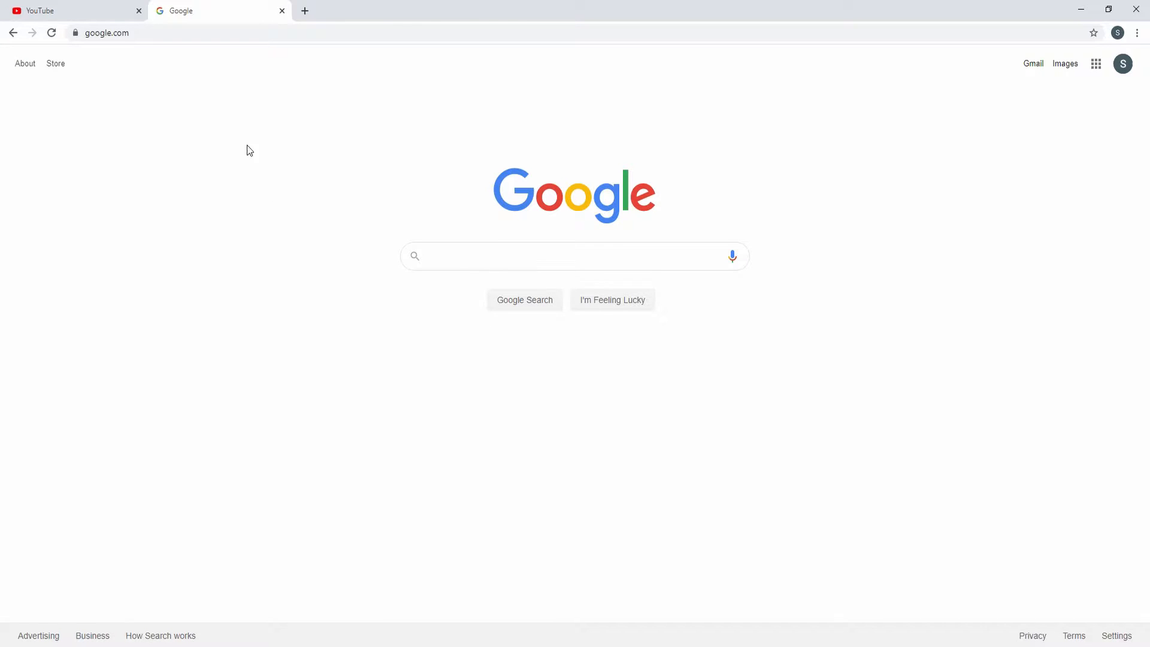
- Navigate the browser to veloren.net to reach the Veloren home page
{"action": "left_click", "coordinate": [107, 32]}
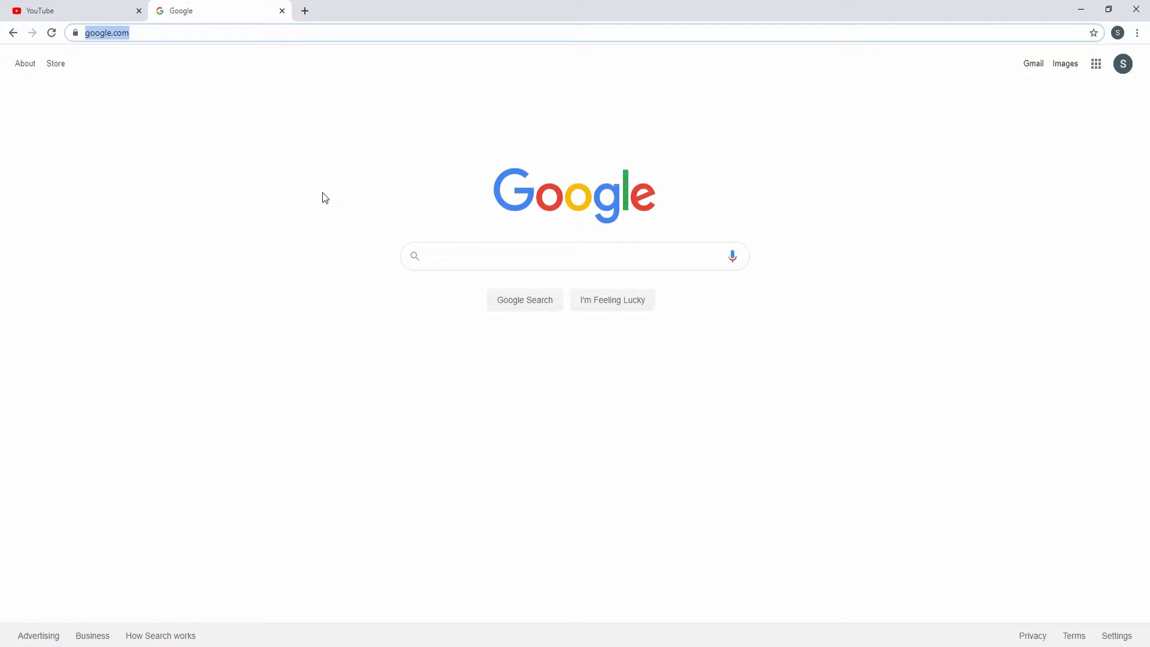
{"action": "type", "text": "veloren.net"}
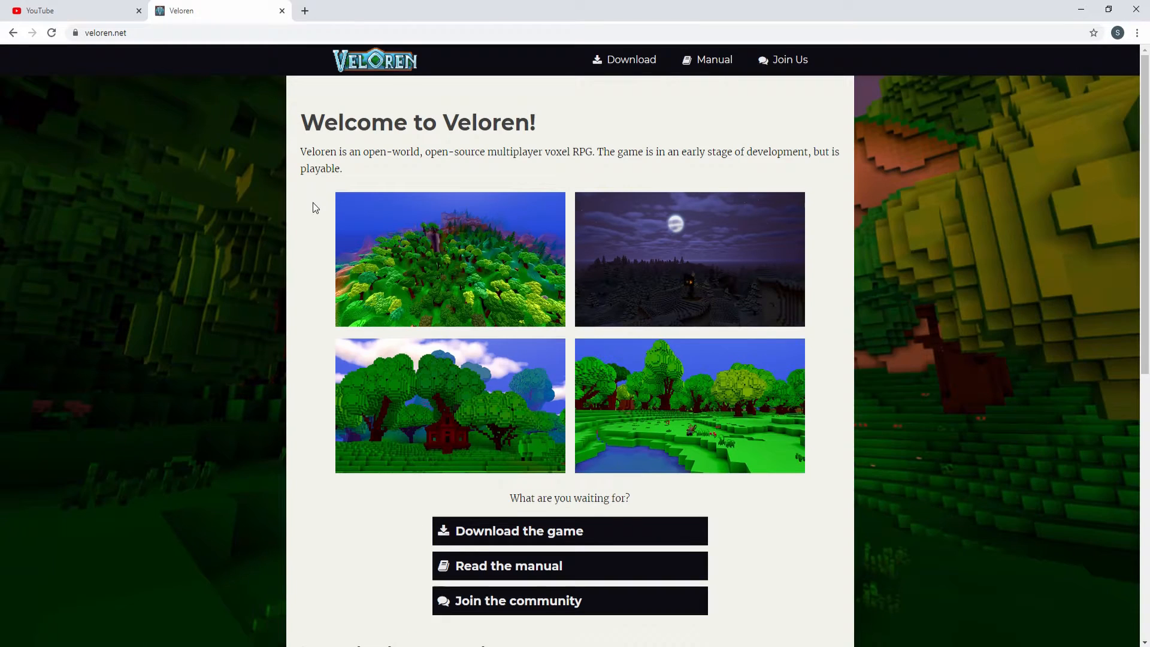
- Go to the Download page and scroll past minimum requirements to the Airshipper (Launcher) section
{"action": "left_click", "coordinate": [624, 60]}
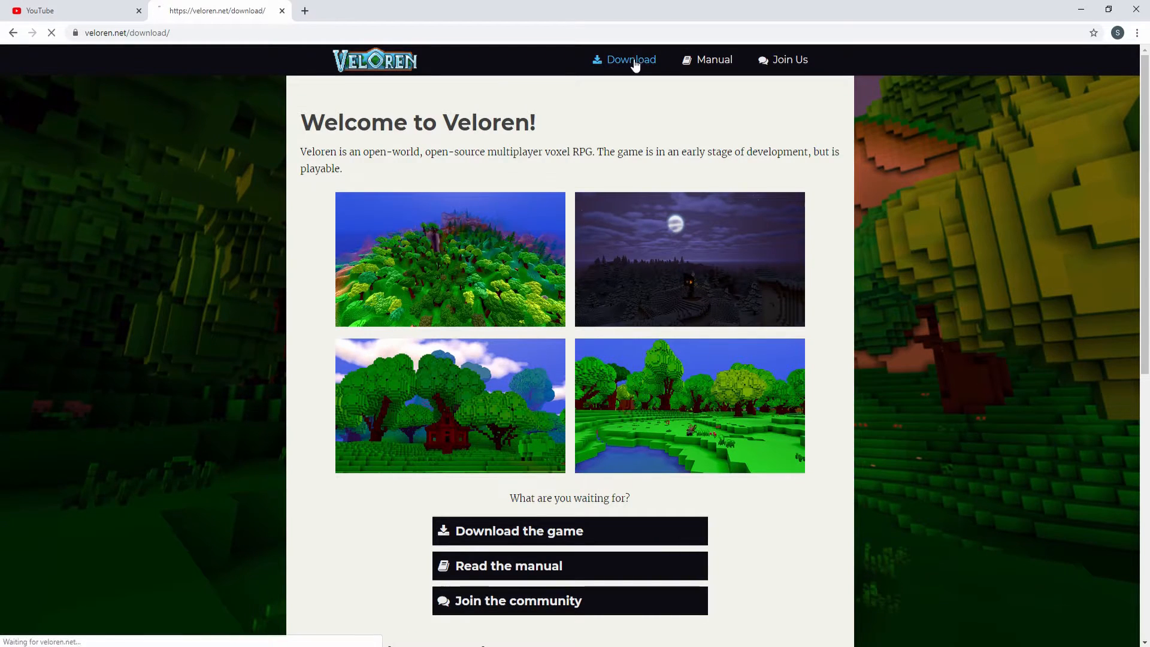
{"action": "left_click", "coordinate": [623, 59]}
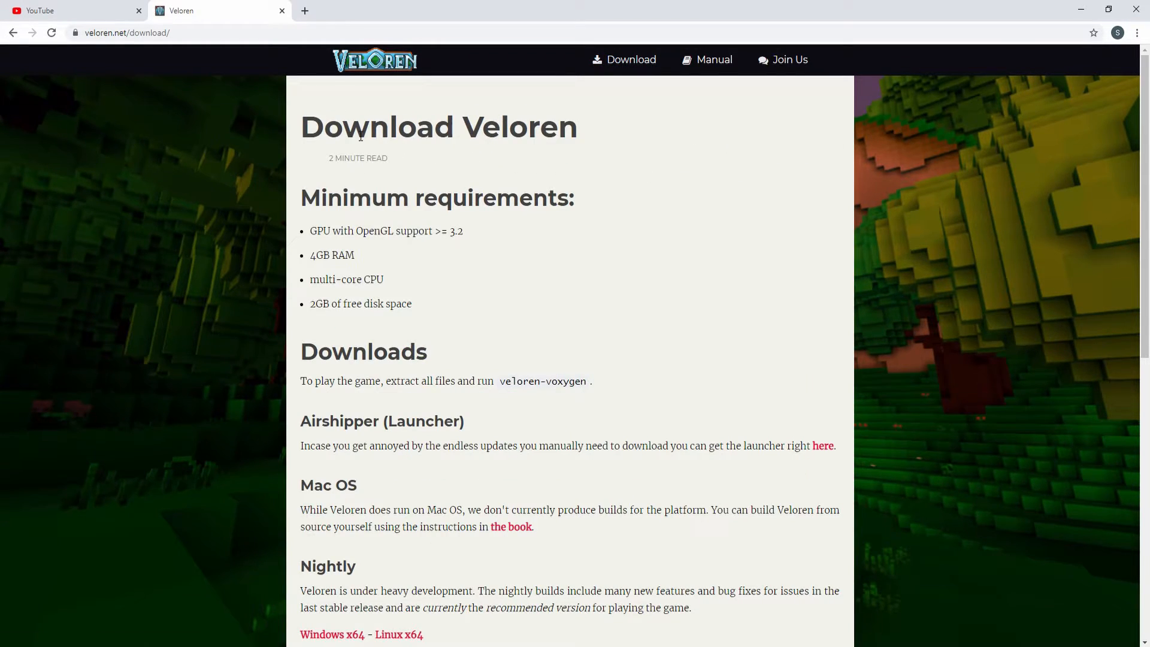
{"action": "left_click_drag", "start_coordinate": [301, 189], "coordinate": [356, 255]}
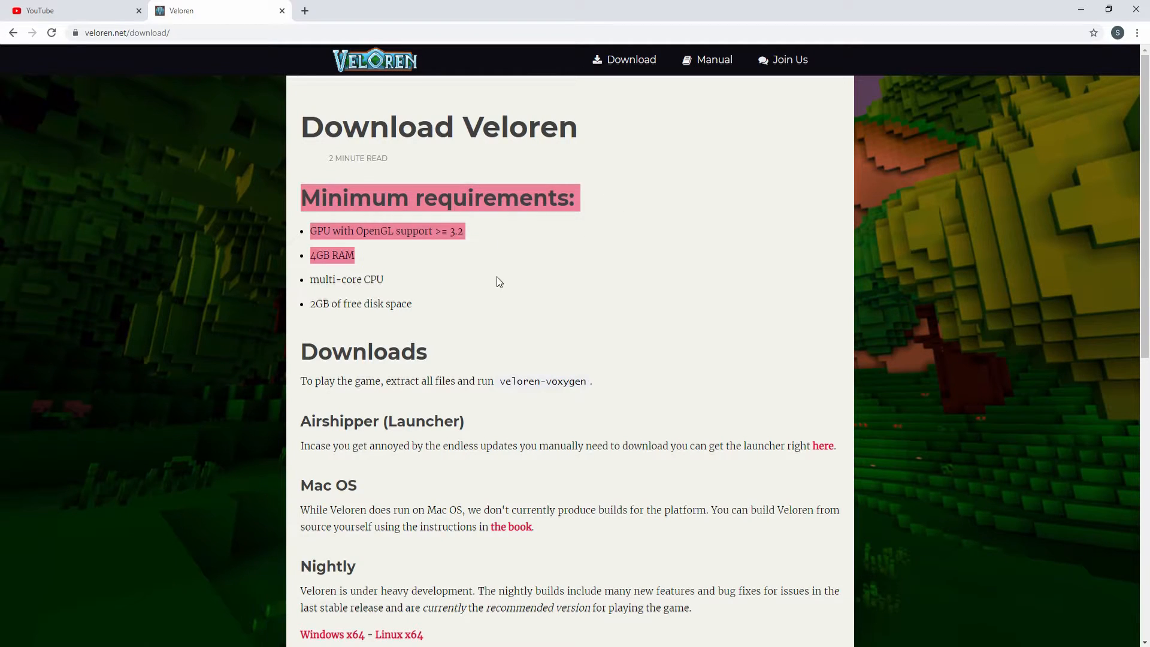
{"action": "scroll", "scroll_direction": "down", "scroll_amount": 3}
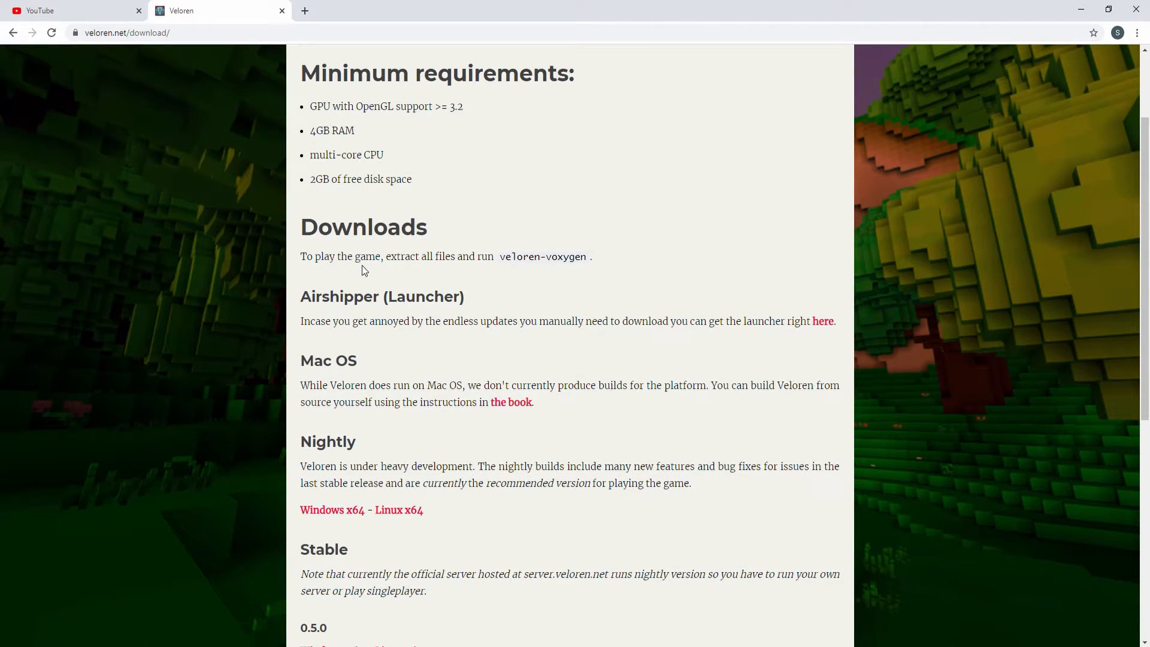
{"action": "scroll", "scroll_direction": "down", "scroll_amount": 3}
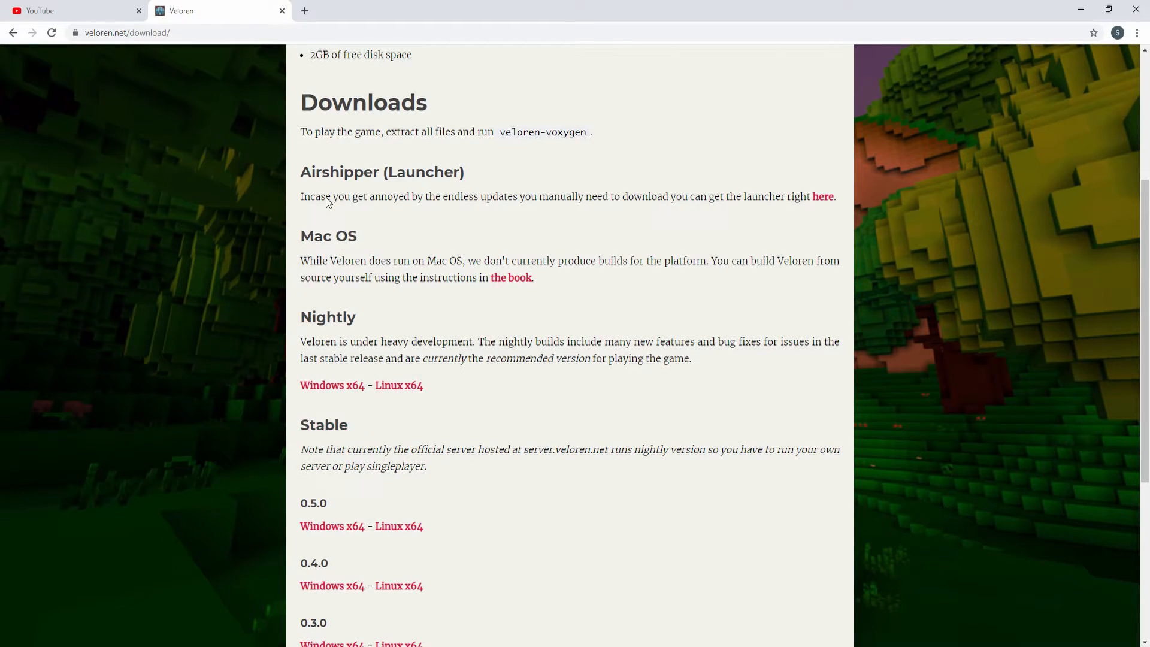
{"action": "mouse_move", "coordinate": [488, 203]}
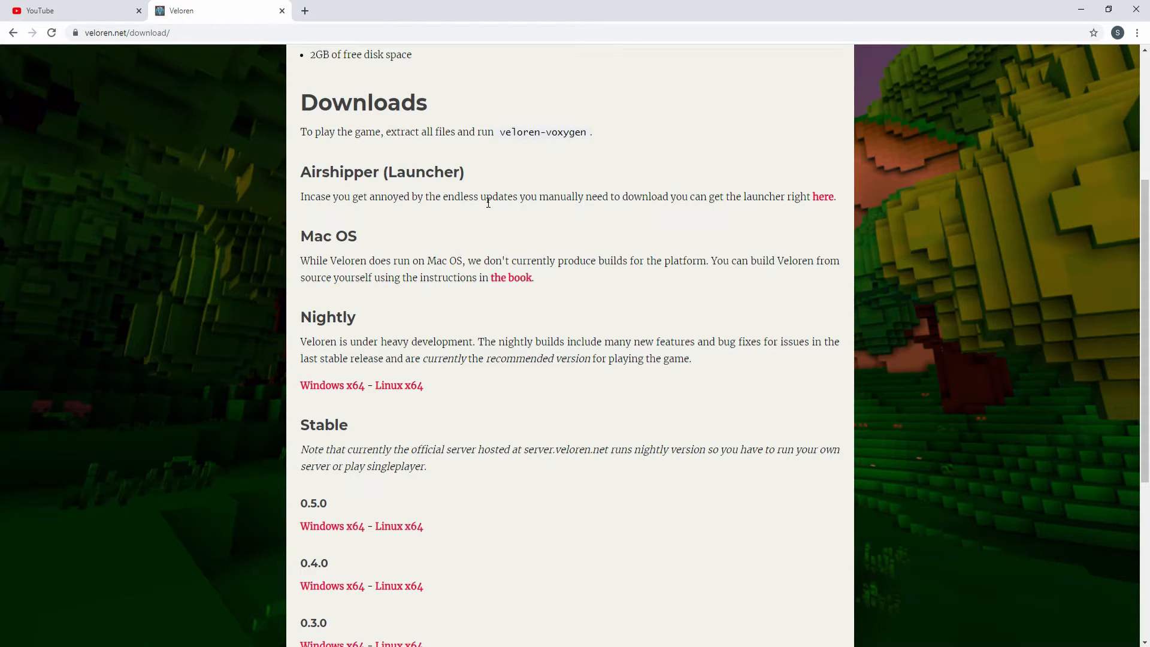
{"action": "mouse_move", "coordinate": [499, 224]}
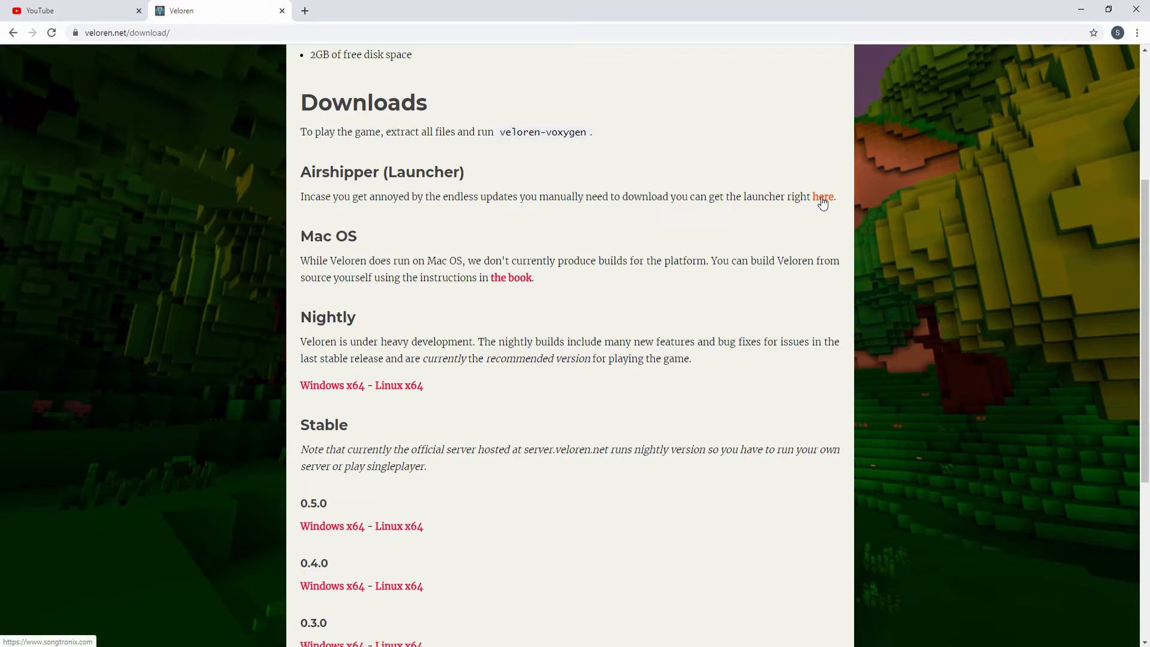
- Follow the Airshipper 'here' link and start the Windows launcher installer download
{"action": "left_click", "coordinate": [822, 197]}
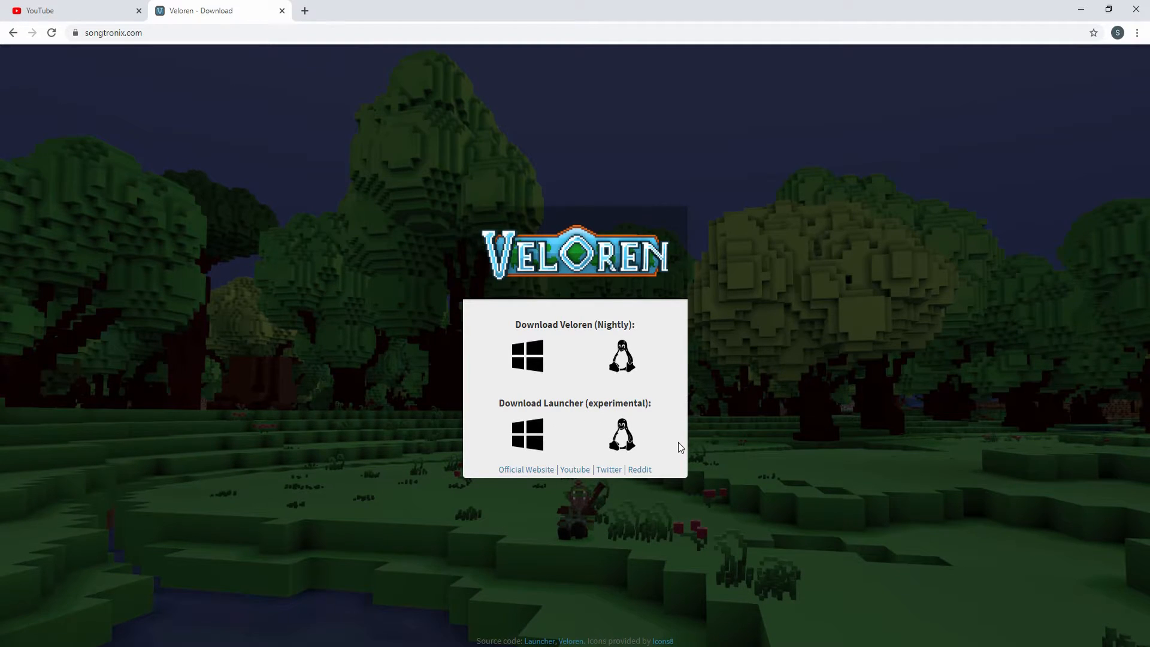
{"action": "mouse_move", "coordinate": [622, 434]}
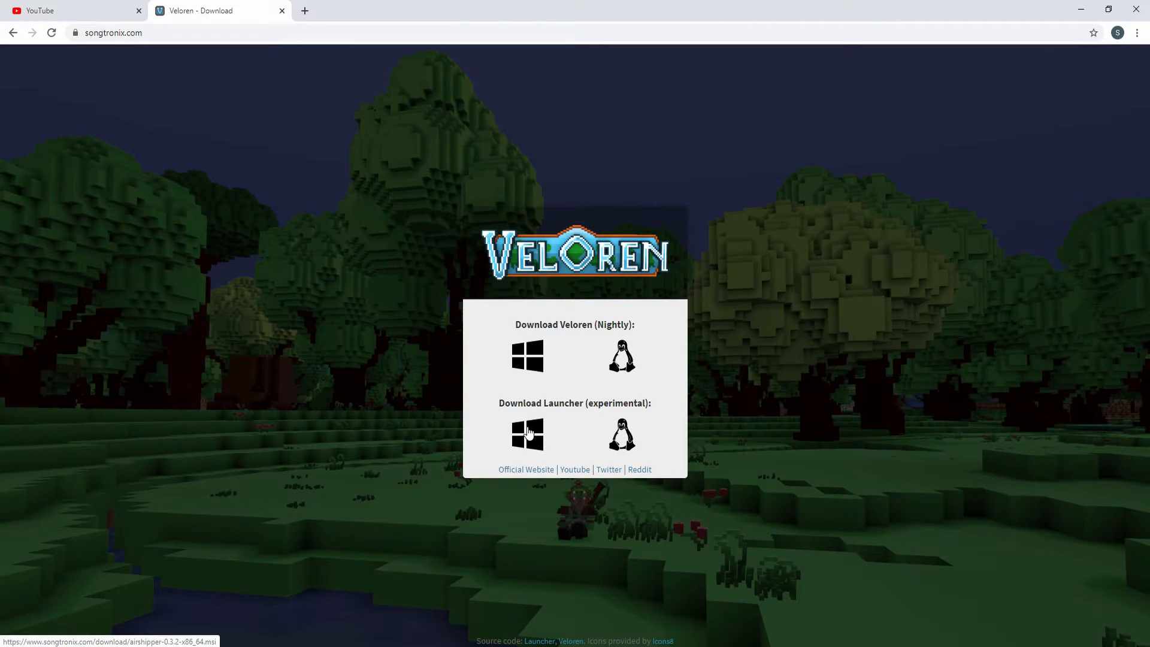
{"action": "left_click", "coordinate": [527, 433]}
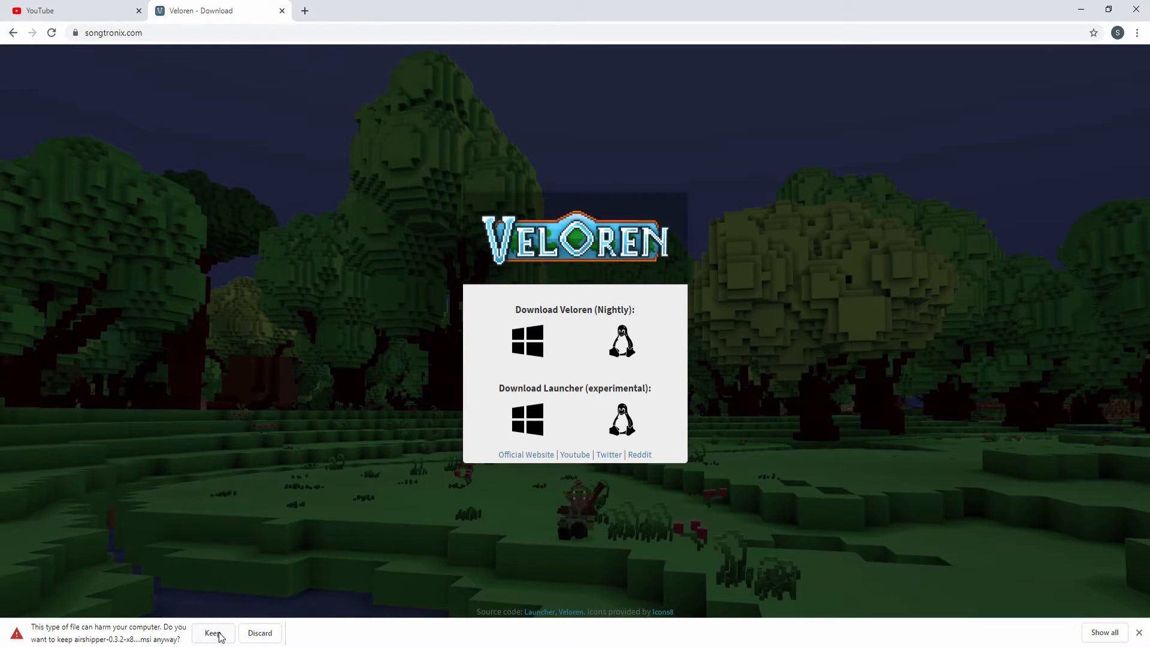
- Keep the flagged airshipper .msi download and run the installer
{"action": "left_click", "coordinate": [213, 633]}
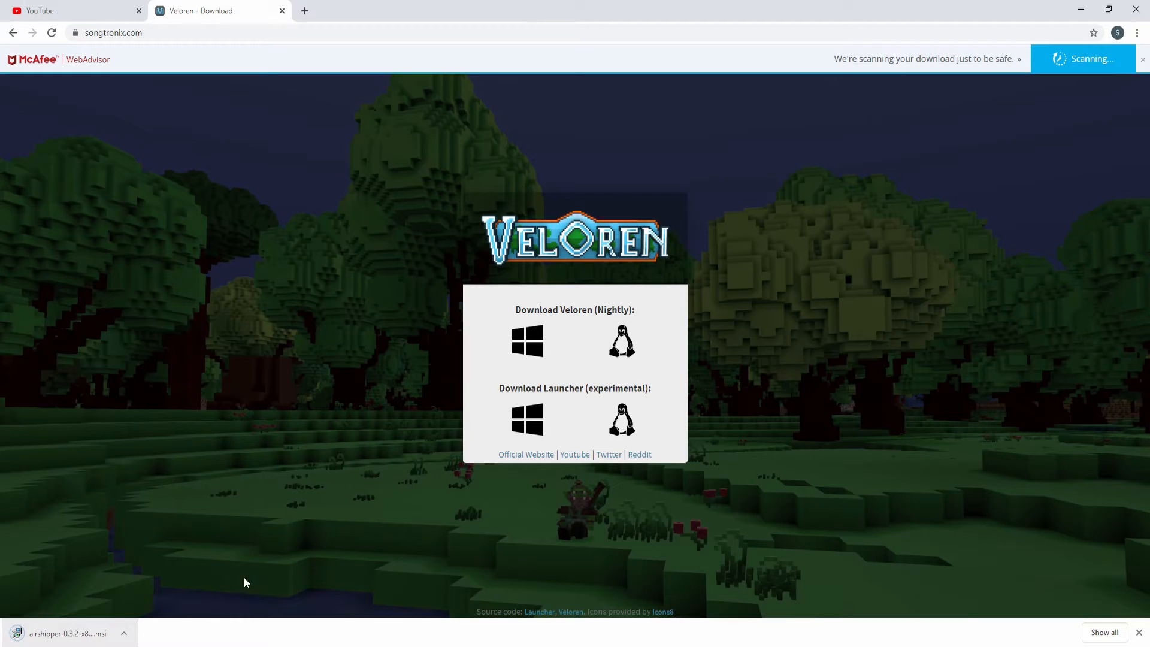
{"action": "left_click", "coordinate": [66, 633]}
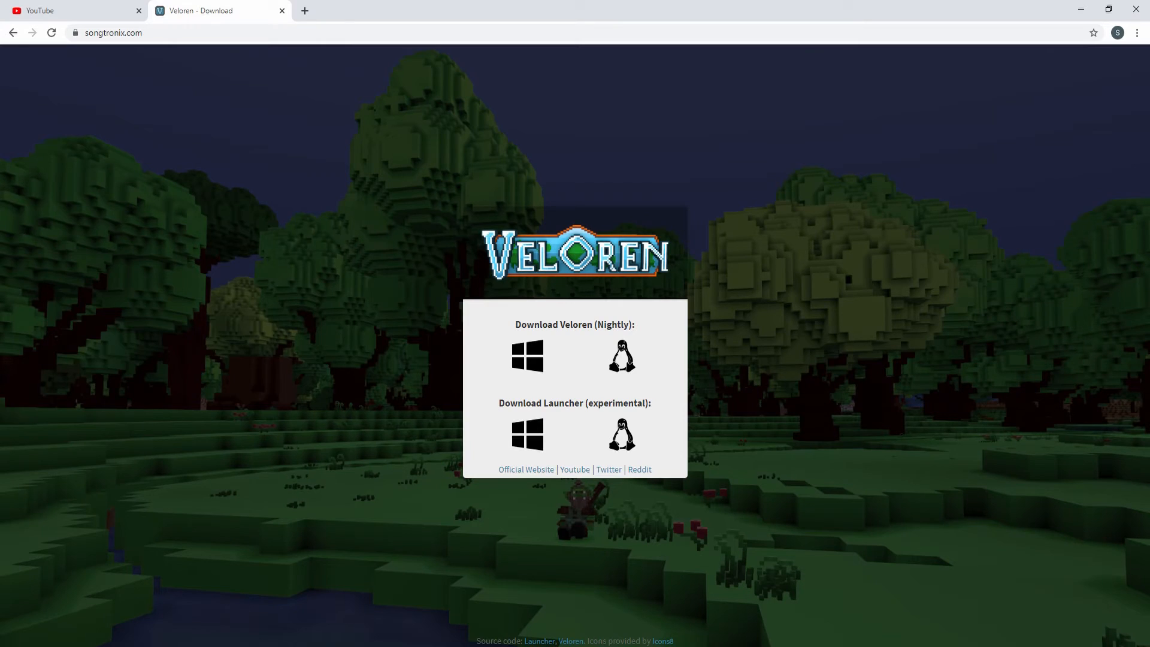
- Complete the Airshipper Setup wizard with default features and location, finishing with Launch Airshipper checked
{"action": "left_click", "coordinate": [528, 434]}
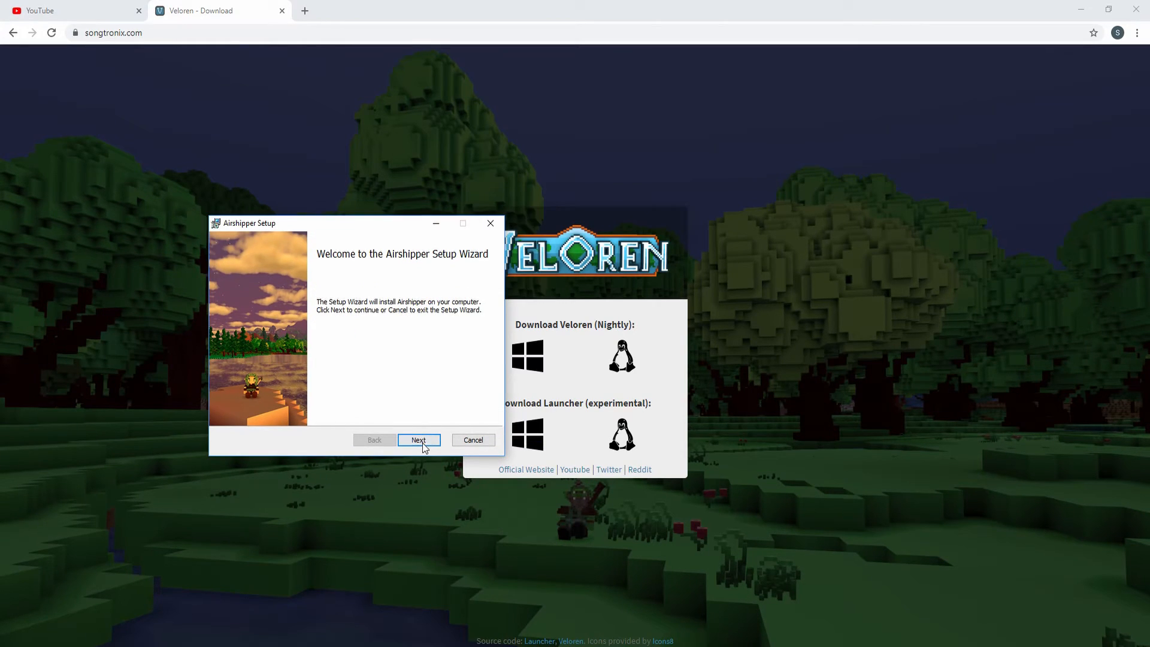
{"action": "left_click", "coordinate": [419, 440]}
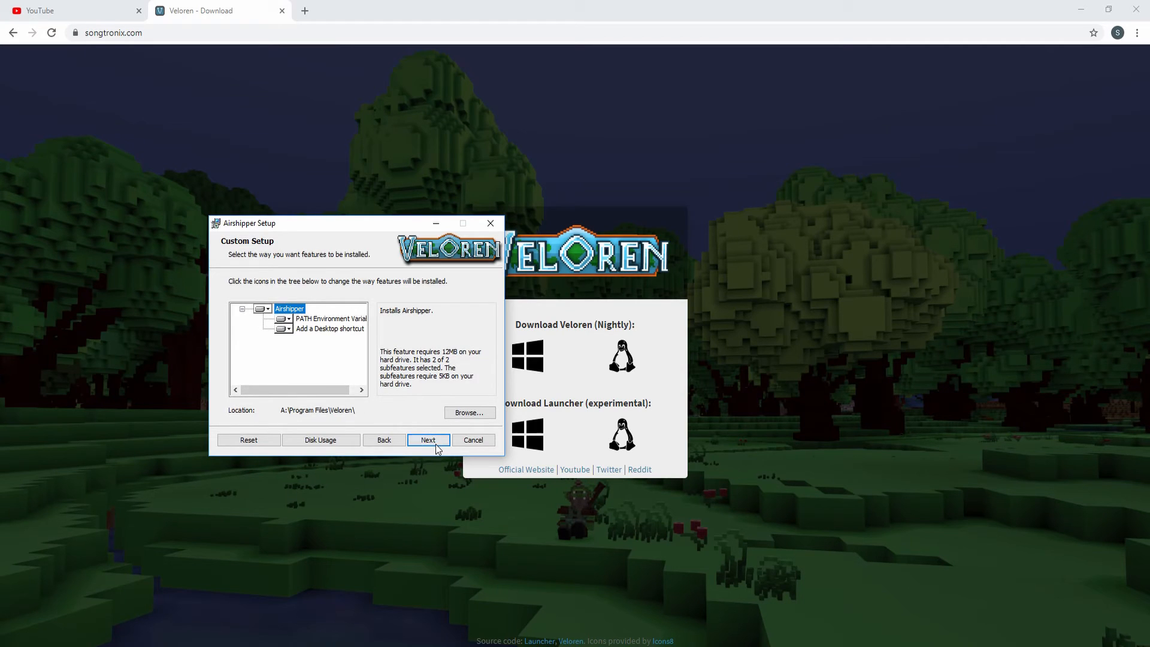
{"action": "left_click", "coordinate": [428, 439]}
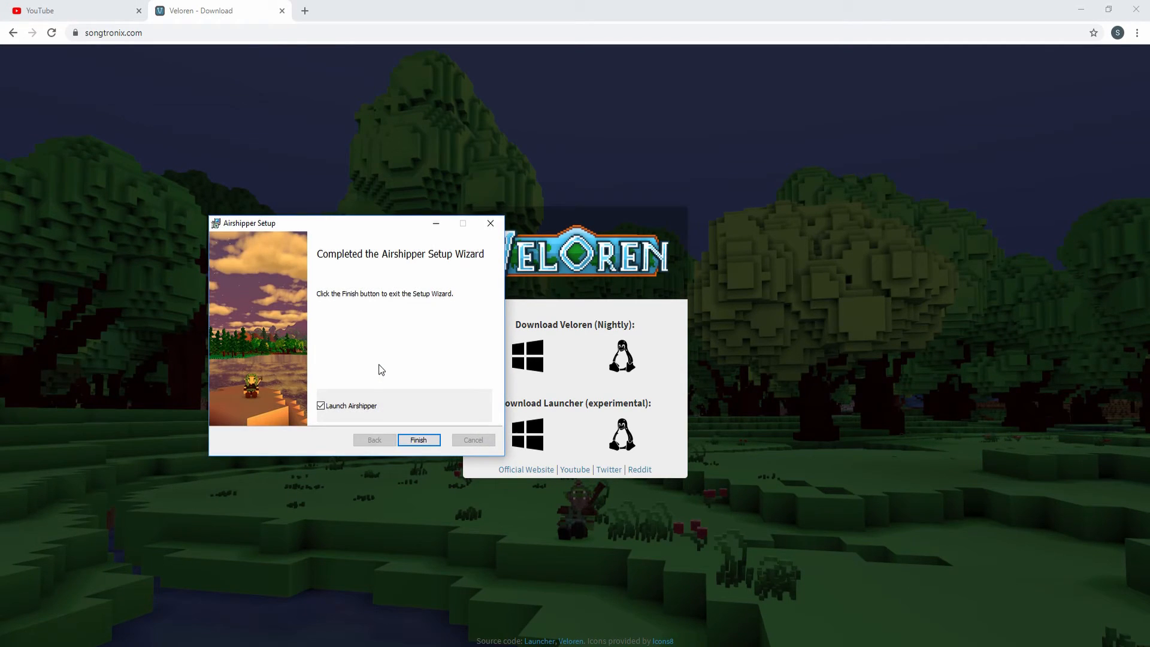
{"action": "left_click", "coordinate": [418, 440]}
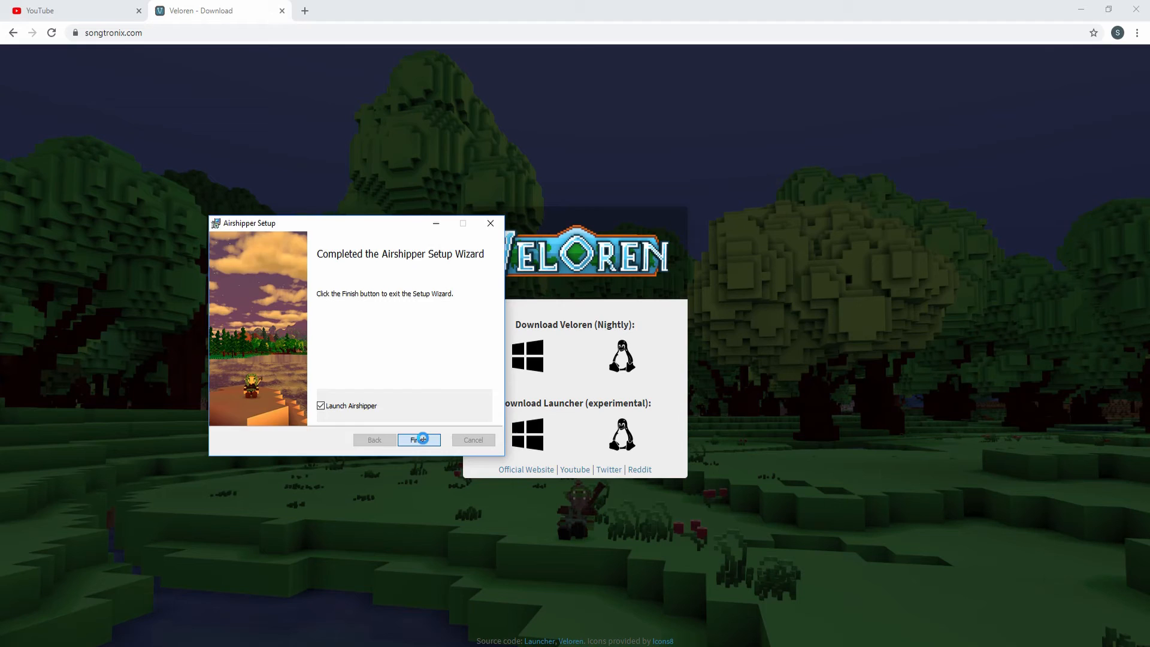
{"action": "left_click", "coordinate": [419, 440]}
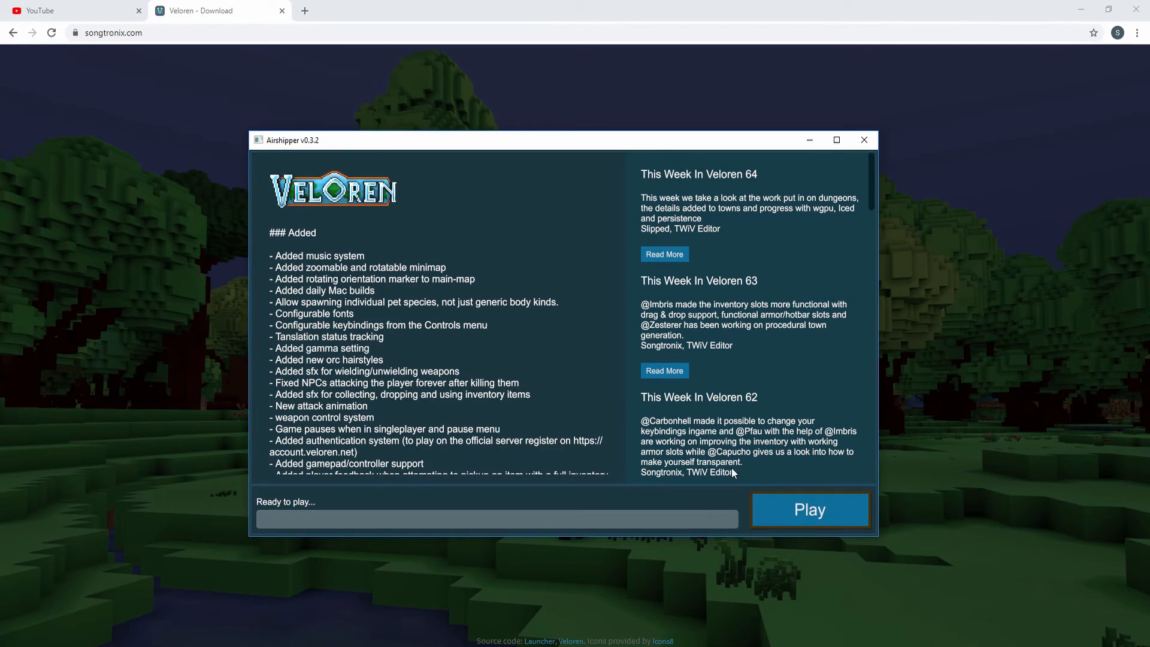
- Start Veloren from the Airshipper launcher via Play, reaching the game login screen
{"action": "left_click", "coordinate": [810, 509]}
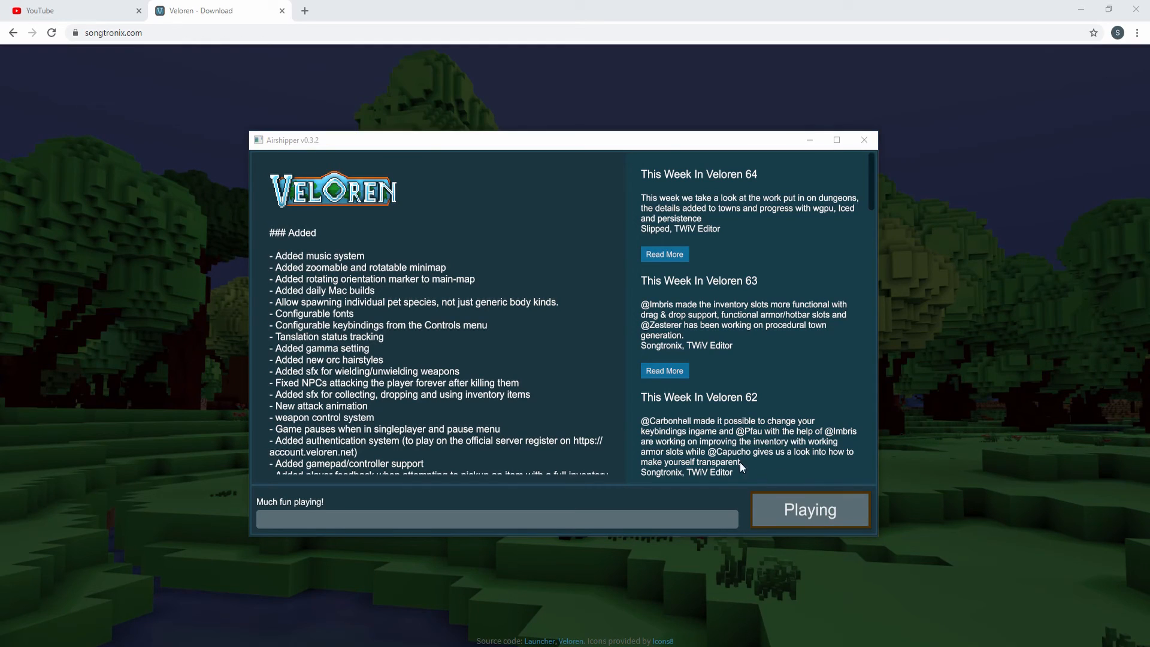
{"action": "left_click", "coordinate": [810, 509]}
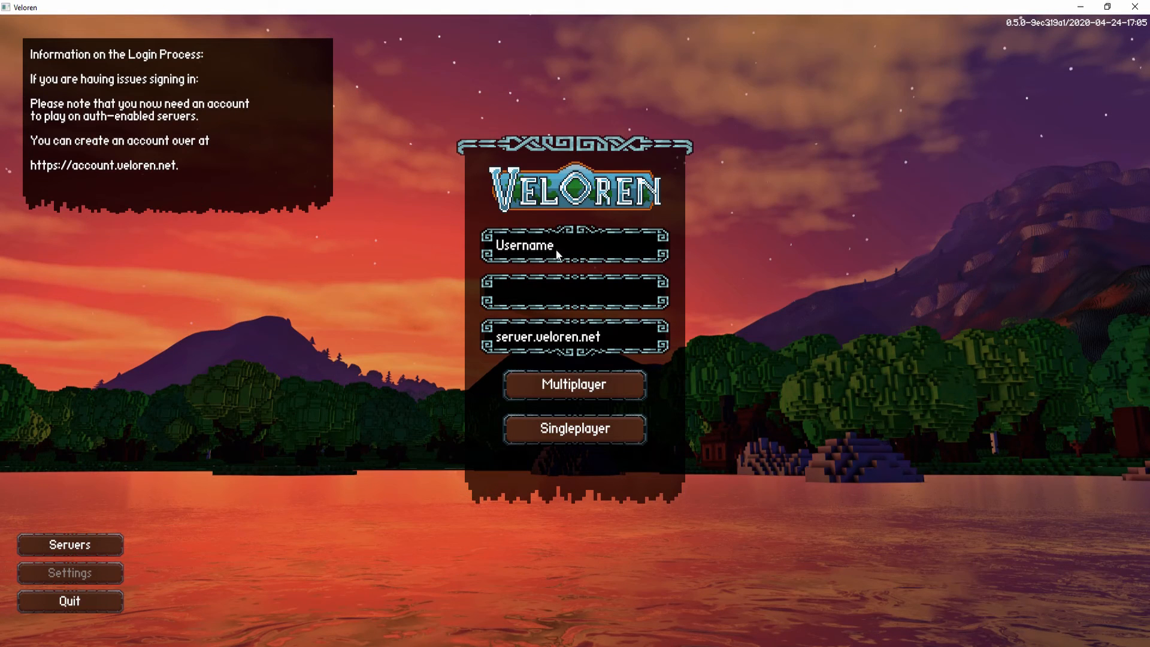
{"action": "left_click", "coordinate": [602, 338]}
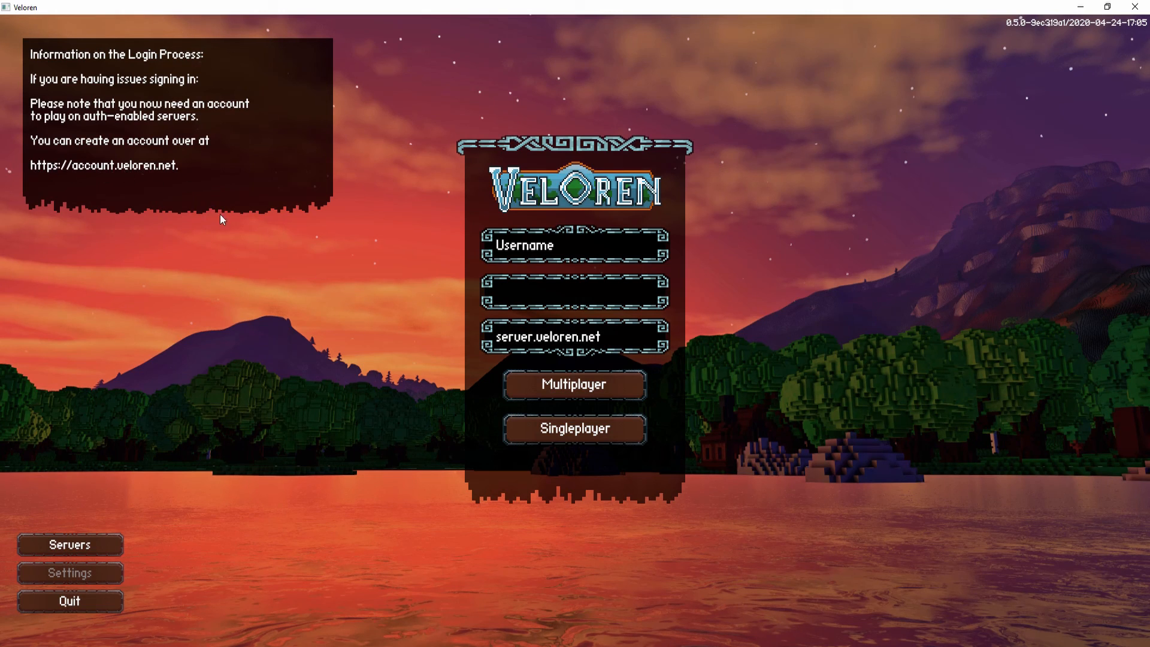
{"action": "mouse_move", "coordinate": [227, 224]}
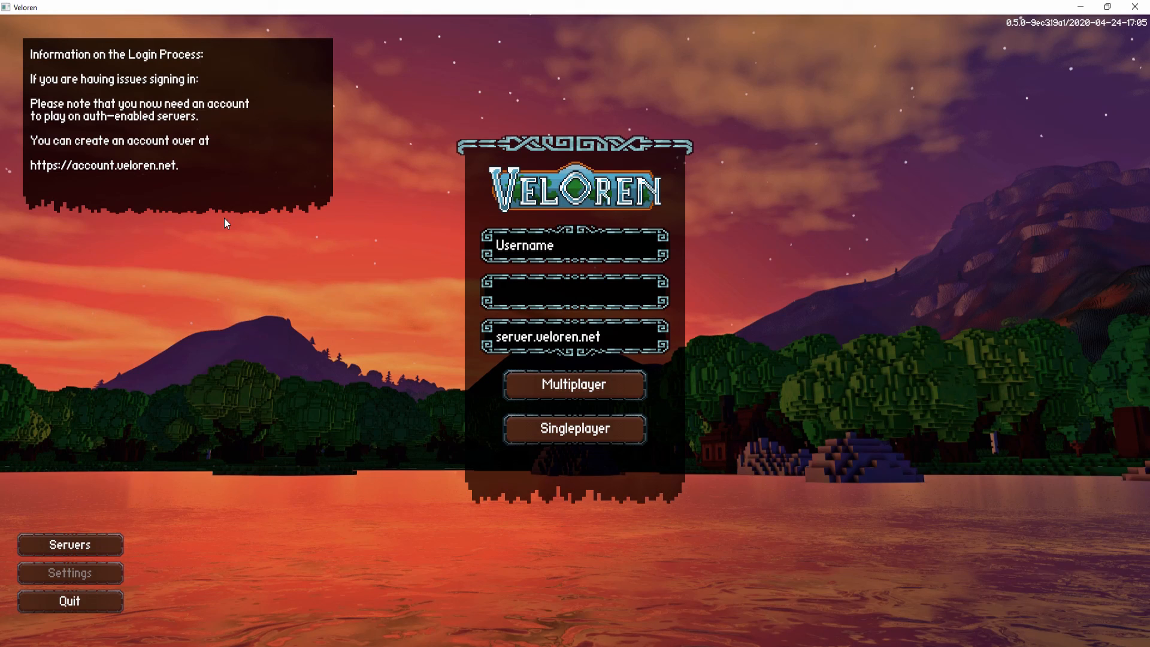